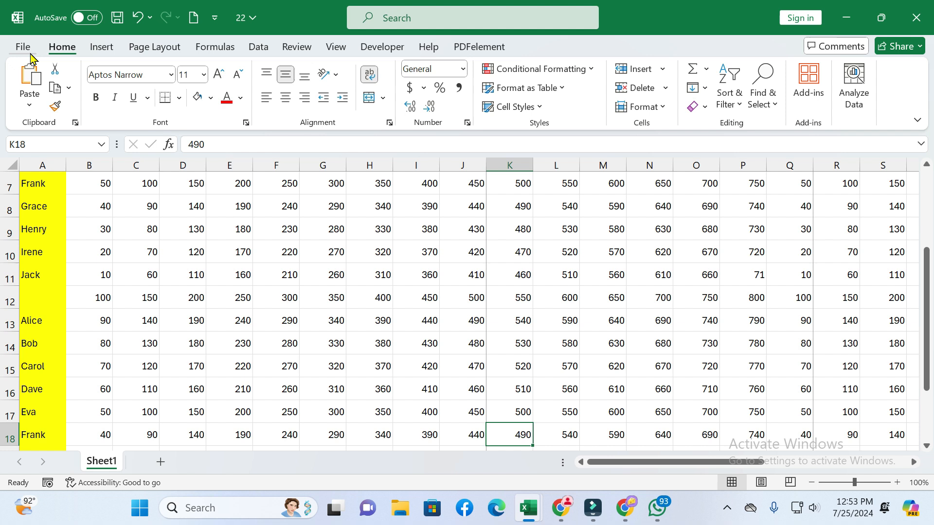
# Bring up the backstage Home screen listing templates and recent workbooks.
pyautogui.click(22, 47)
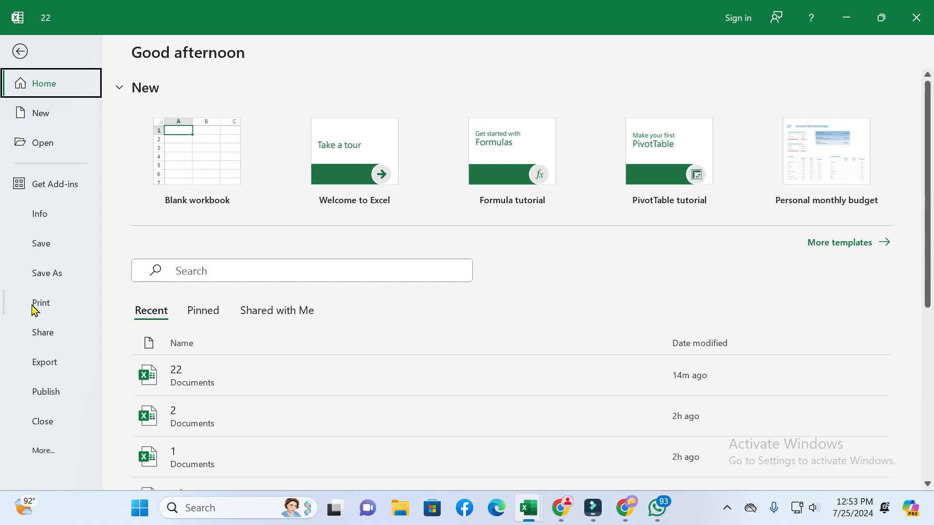
# In Print settings, set scaling to Fit Sheet on One Page so the preview shows 1 of 1.
pyautogui.click(41, 302)
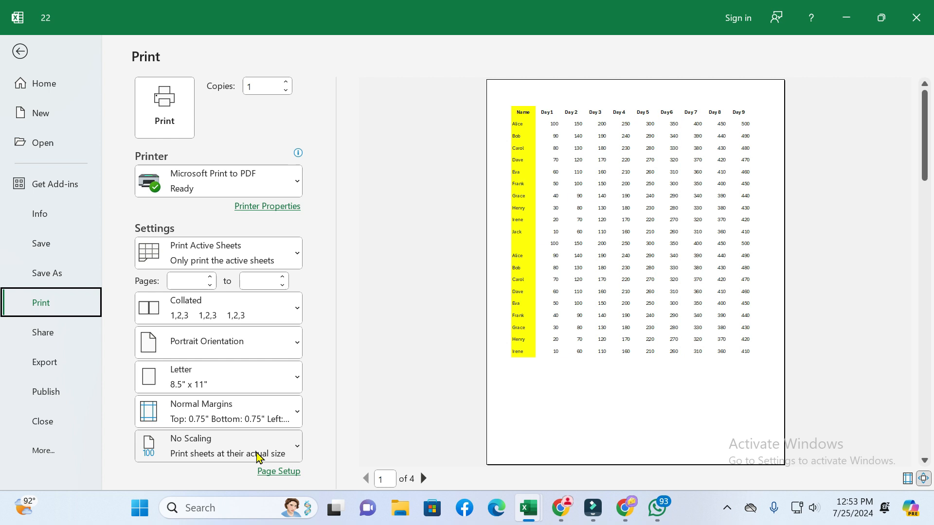
pyautogui.moveTo(276, 447)
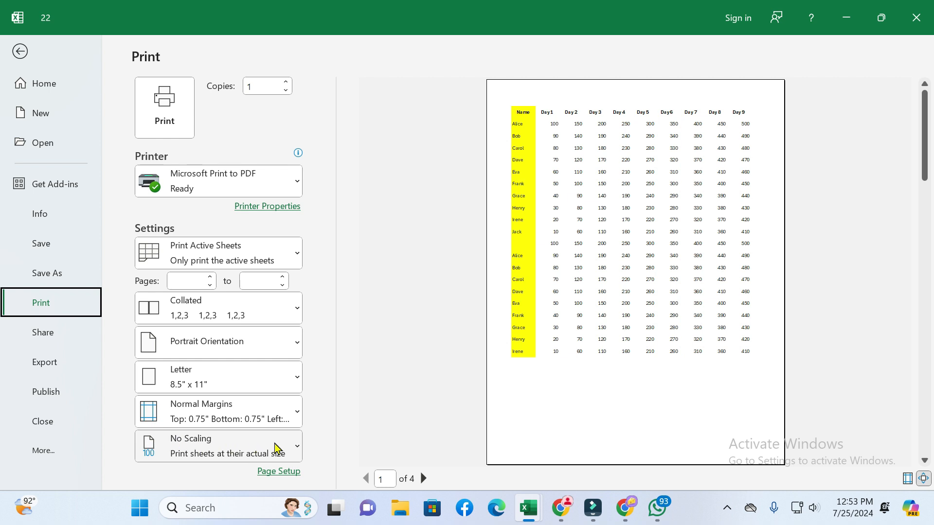
pyautogui.click(218, 446)
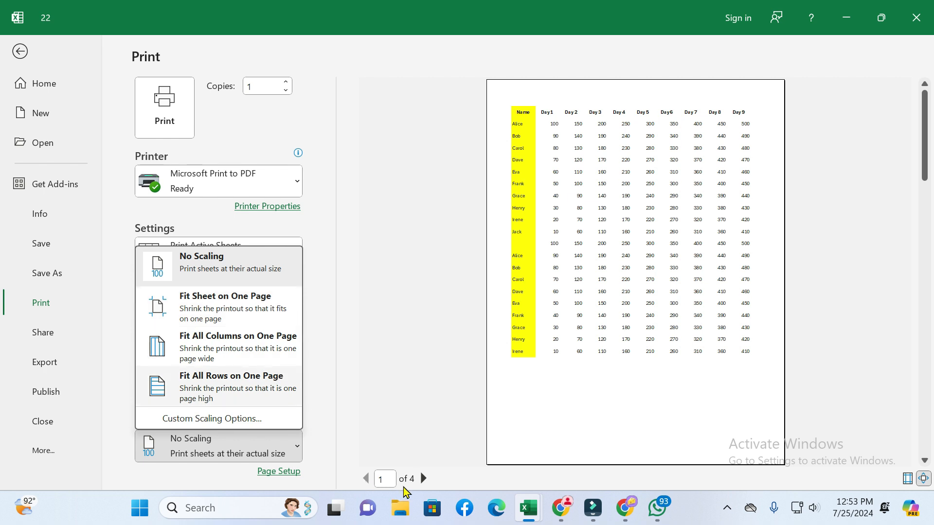
pyautogui.moveTo(249, 314)
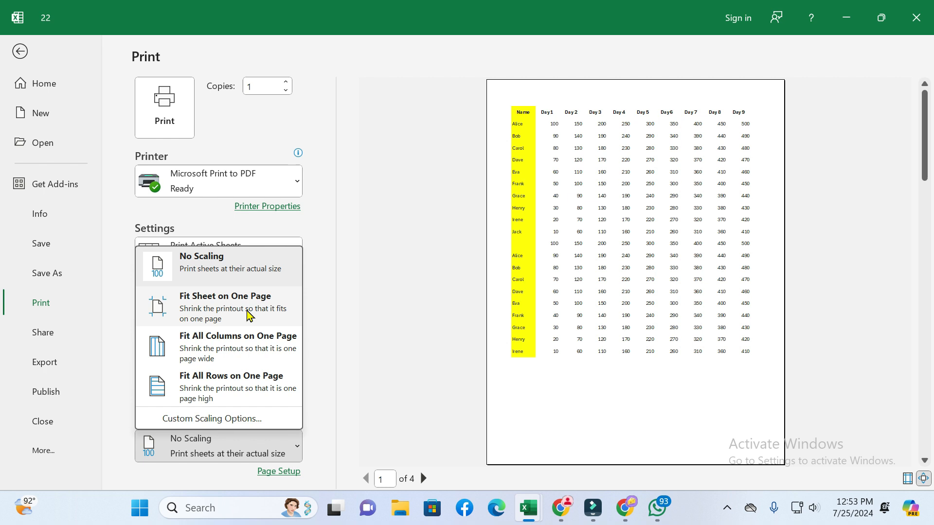
pyautogui.click(224, 307)
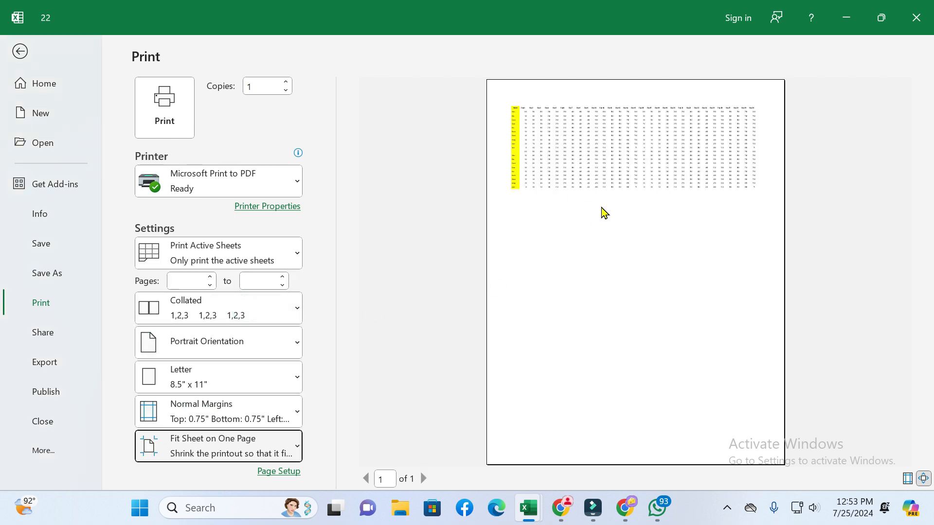
pyautogui.moveTo(416, 486)
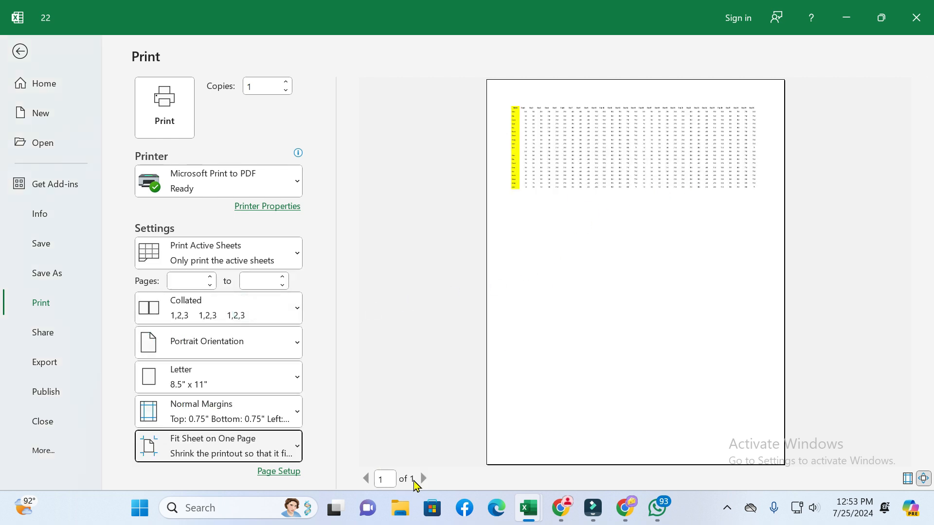
pyautogui.click(218, 446)
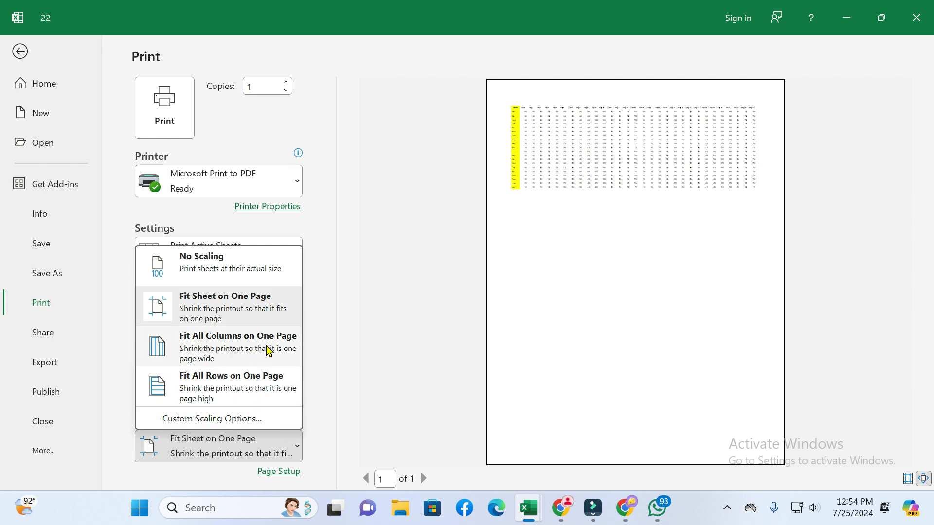
pyautogui.click(237, 336)
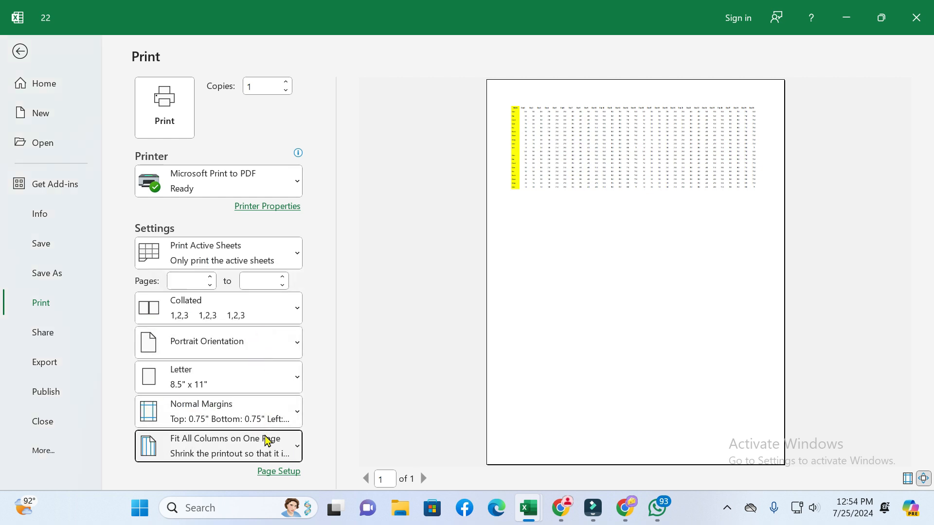
pyautogui.click(218, 445)
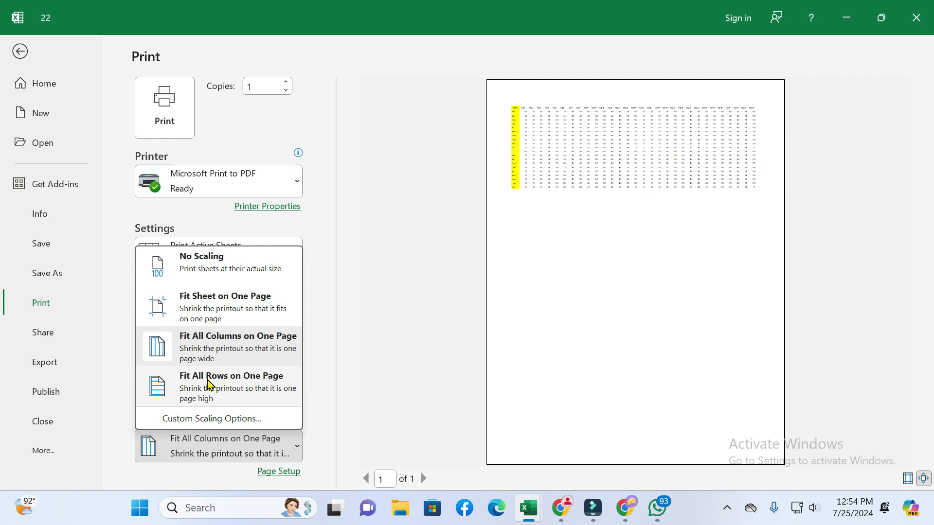
pyautogui.moveTo(231, 382)
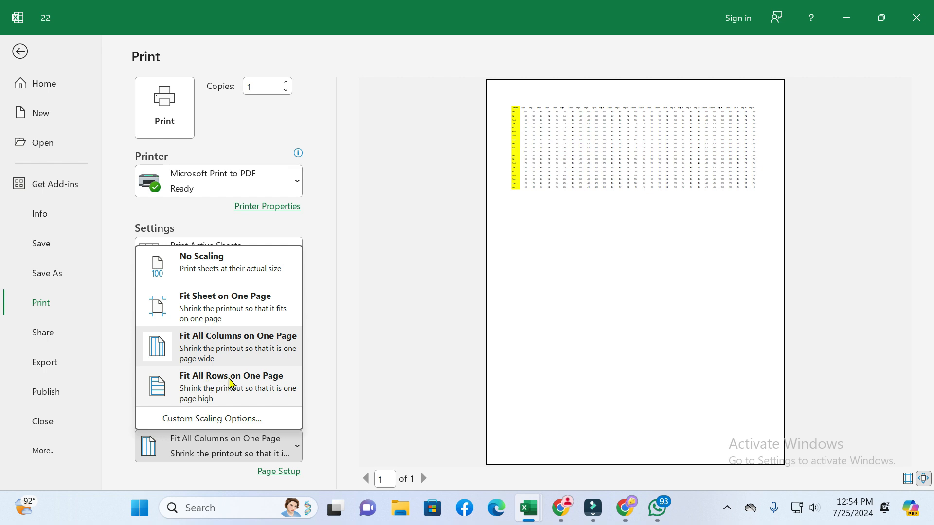
pyautogui.click(232, 376)
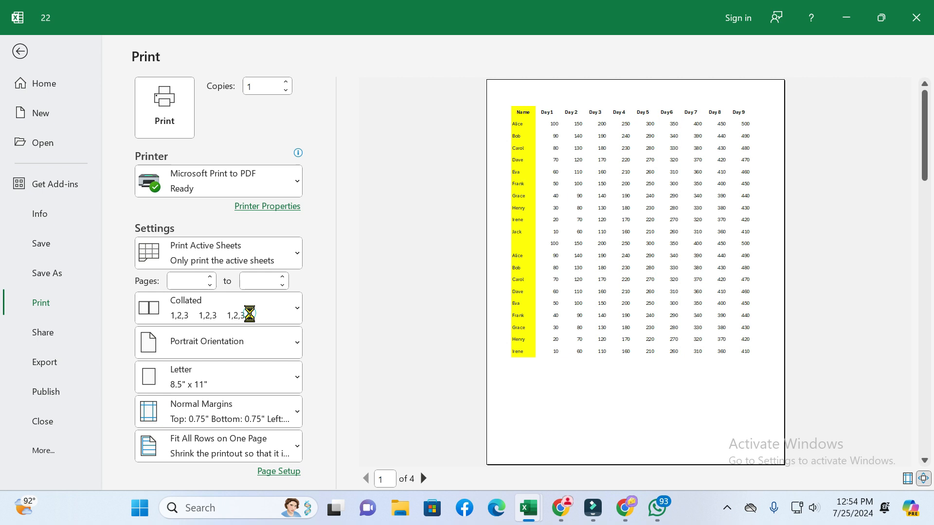
pyautogui.click(218, 445)
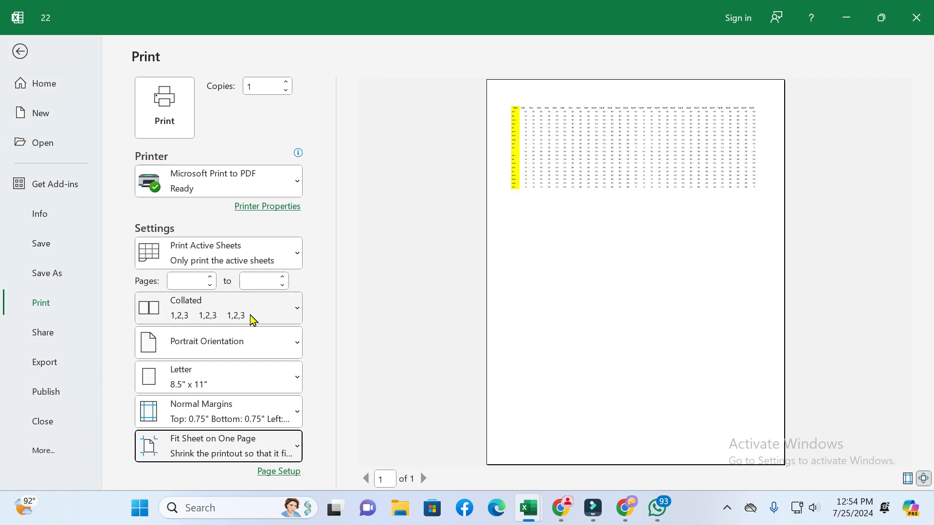
pyautogui.moveTo(175, 122)
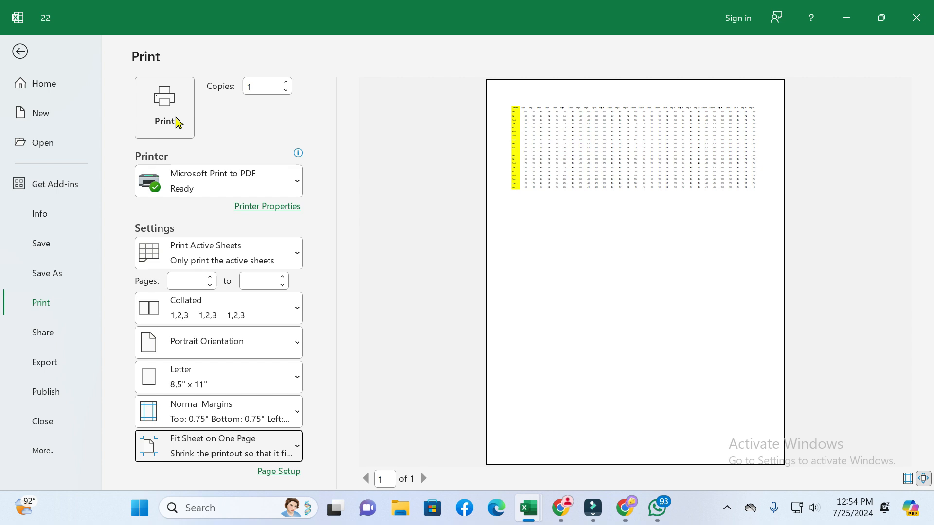